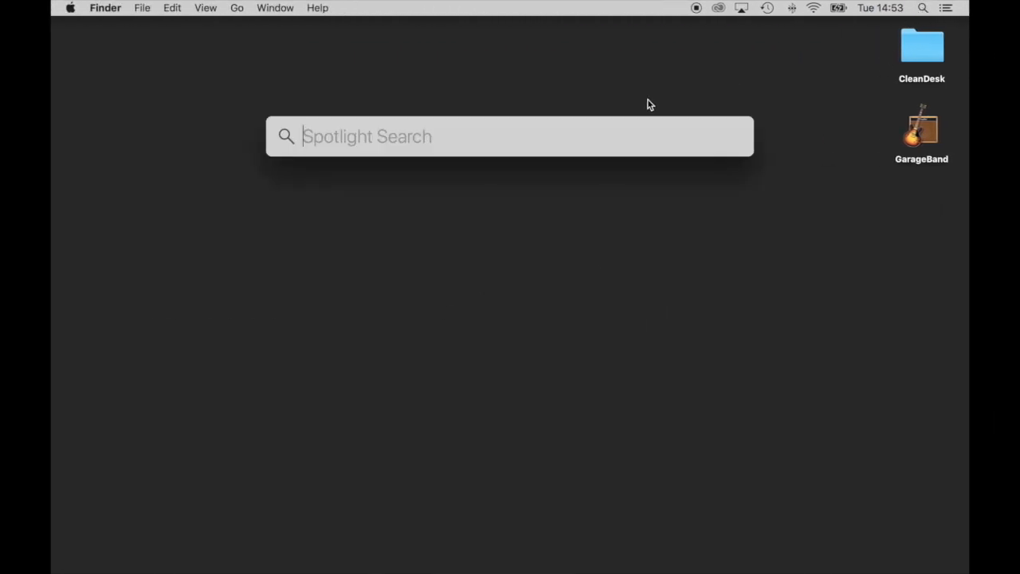
Launch Audio MIDI Setup by searching 'mid' in Spotlight.
{"action": "type", "text": "mid"}
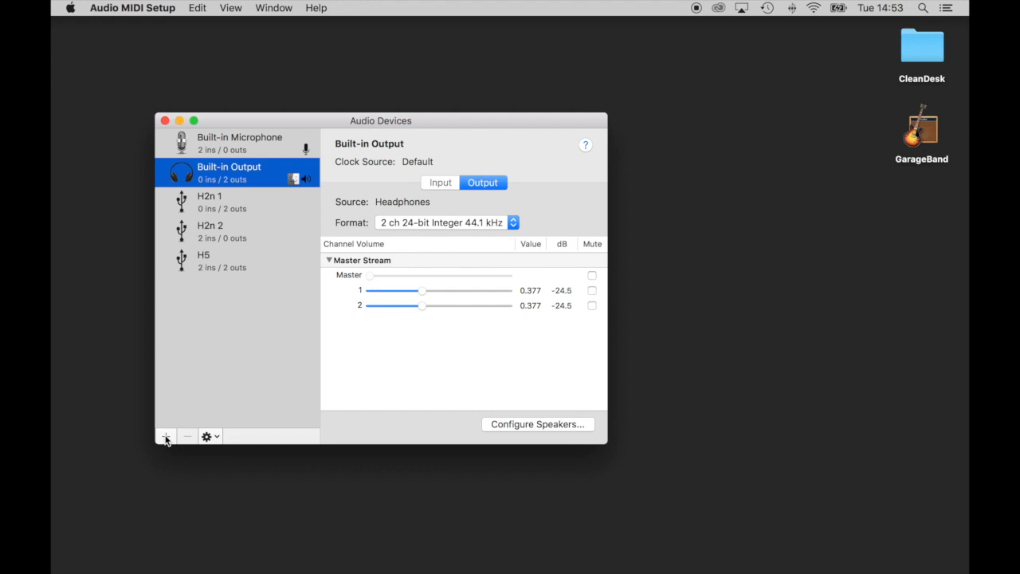
Create an aggregate device that includes the H5, with drift correction on for each subdevice.
{"action": "left_click", "coordinate": [165, 436]}
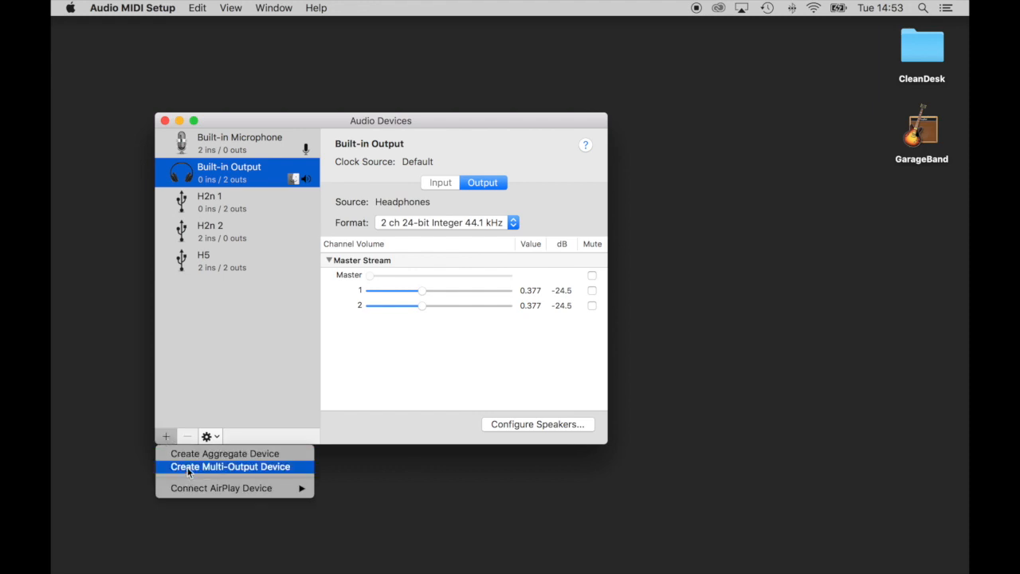
{"action": "left_click", "coordinate": [224, 452]}
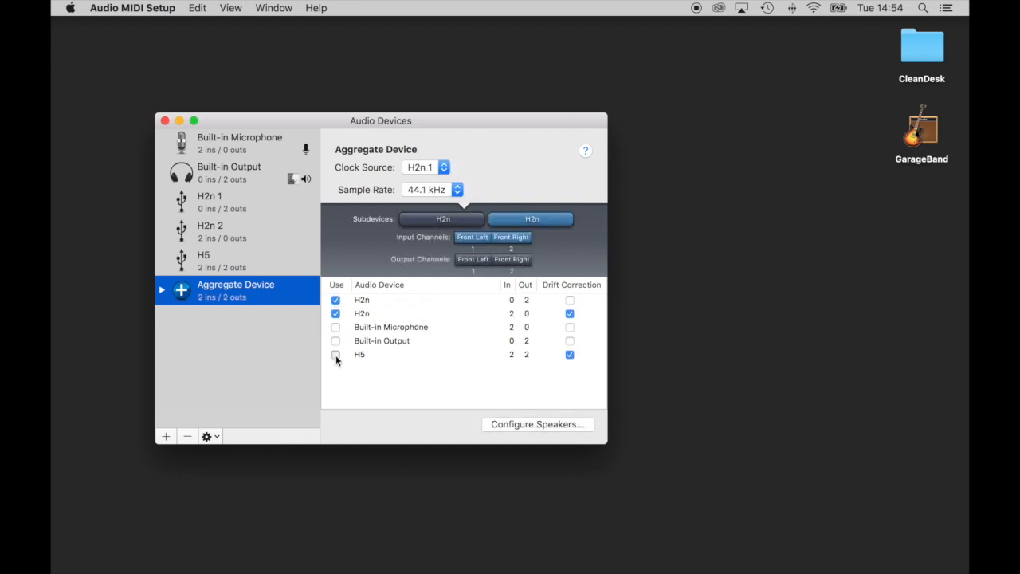
{"action": "left_click", "coordinate": [336, 355]}
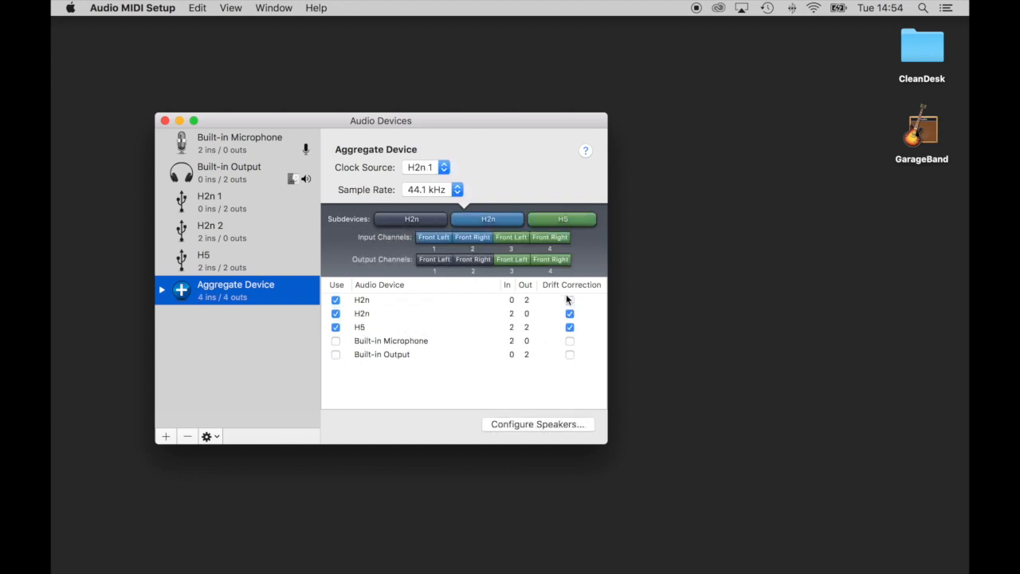
{"action": "left_click", "coordinate": [569, 299]}
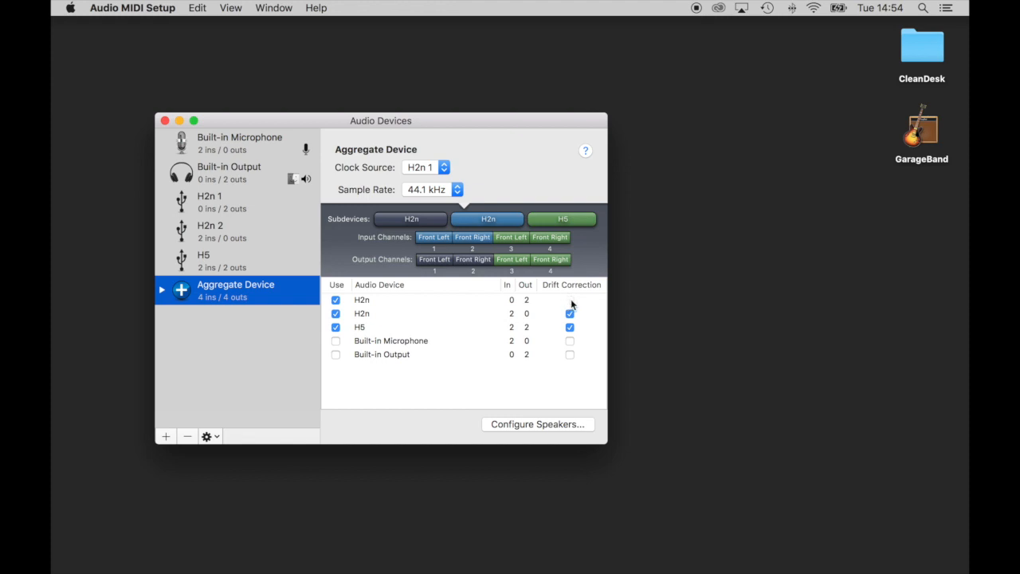
{"action": "left_click", "coordinate": [570, 300]}
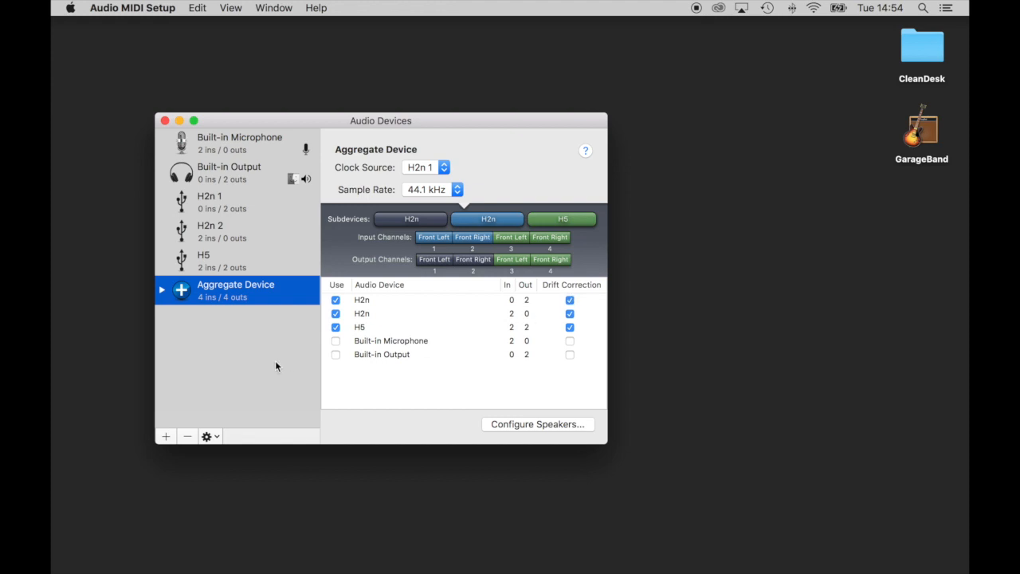
{"action": "mouse_move", "coordinate": [167, 134]}
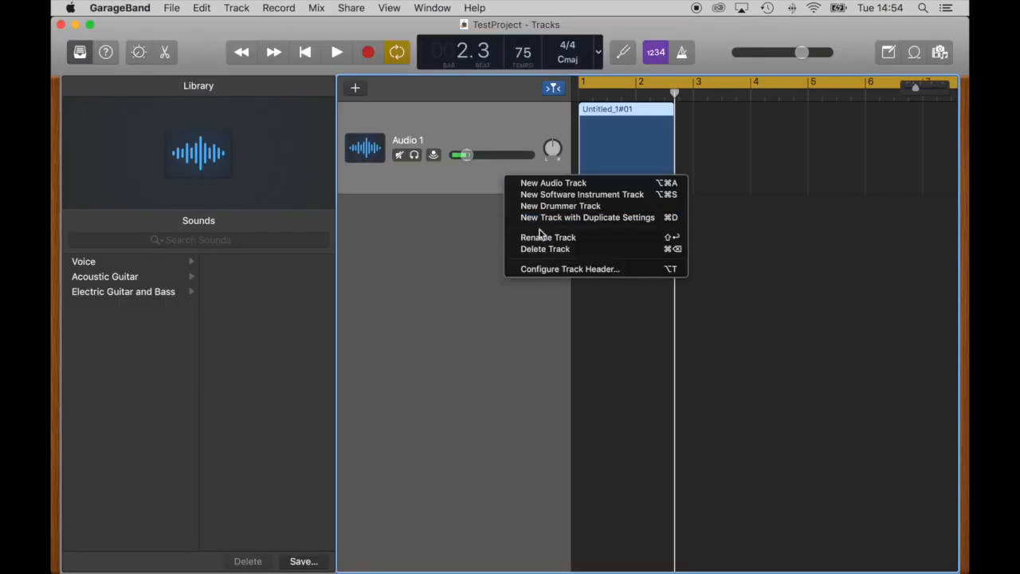
Delete the old track and its region, then create an Audio track on Input 1 + 2.
{"action": "left_click", "coordinate": [545, 248]}
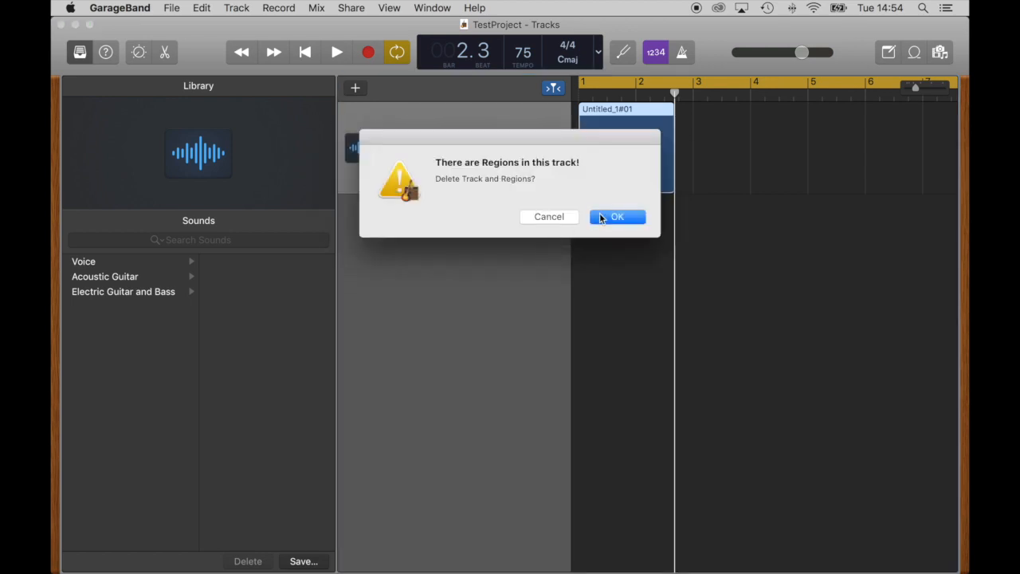
{"action": "left_click", "coordinate": [618, 217]}
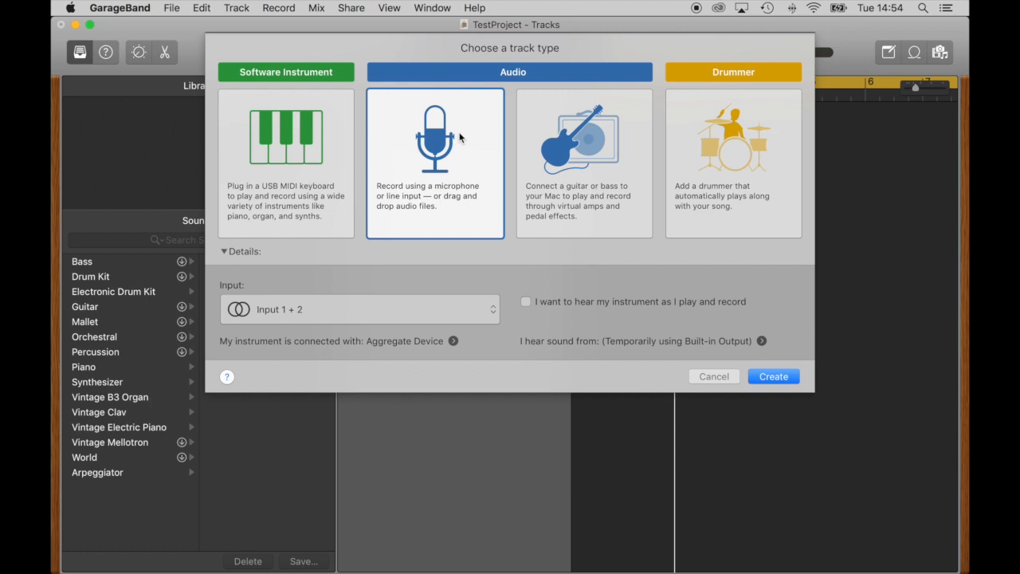
{"action": "mouse_move", "coordinate": [374, 326]}
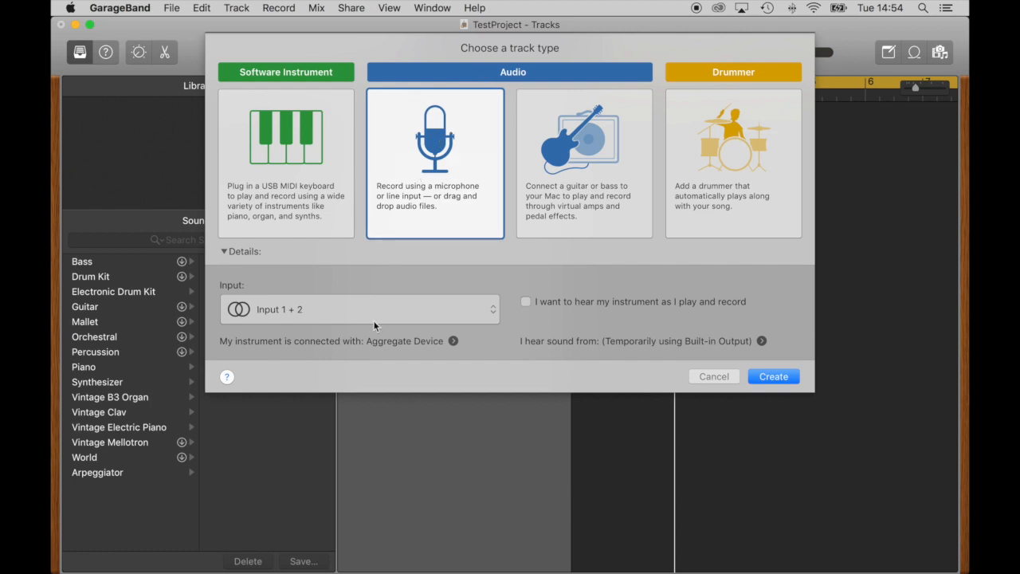
{"action": "left_click", "coordinate": [358, 309]}
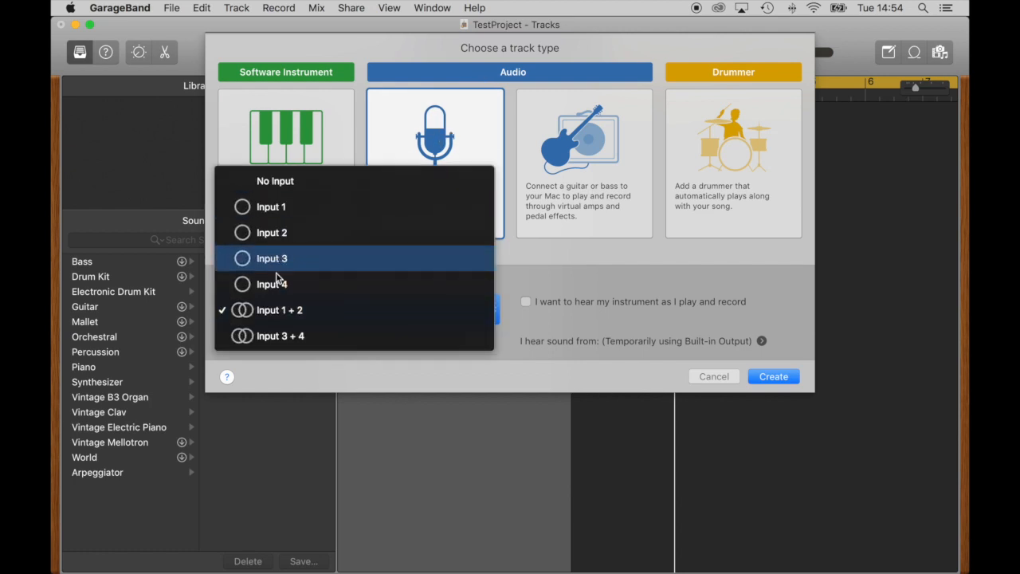
{"action": "mouse_move", "coordinate": [310, 335]}
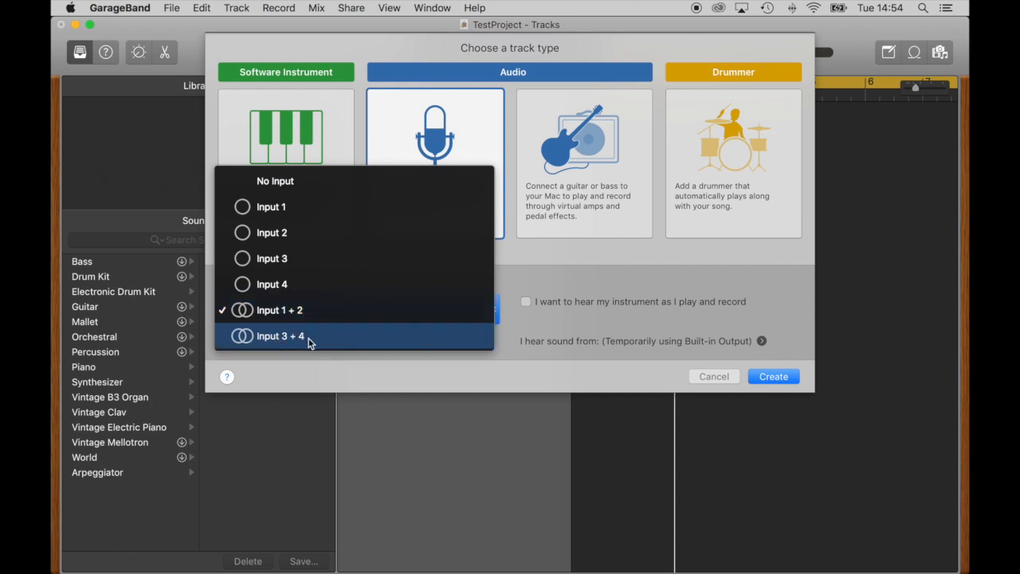
{"action": "mouse_move", "coordinate": [287, 310]}
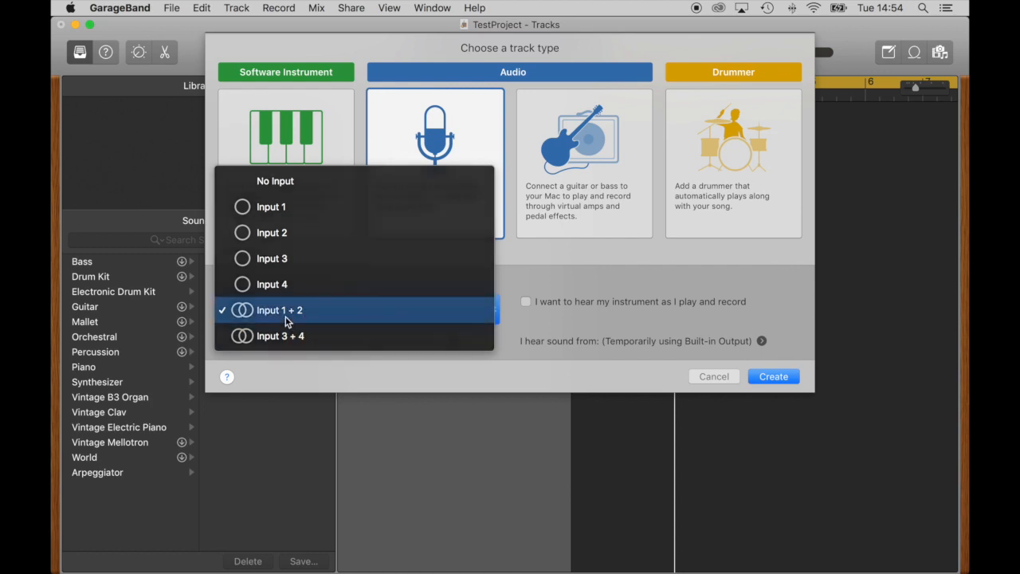
{"action": "left_click", "coordinate": [279, 310]}
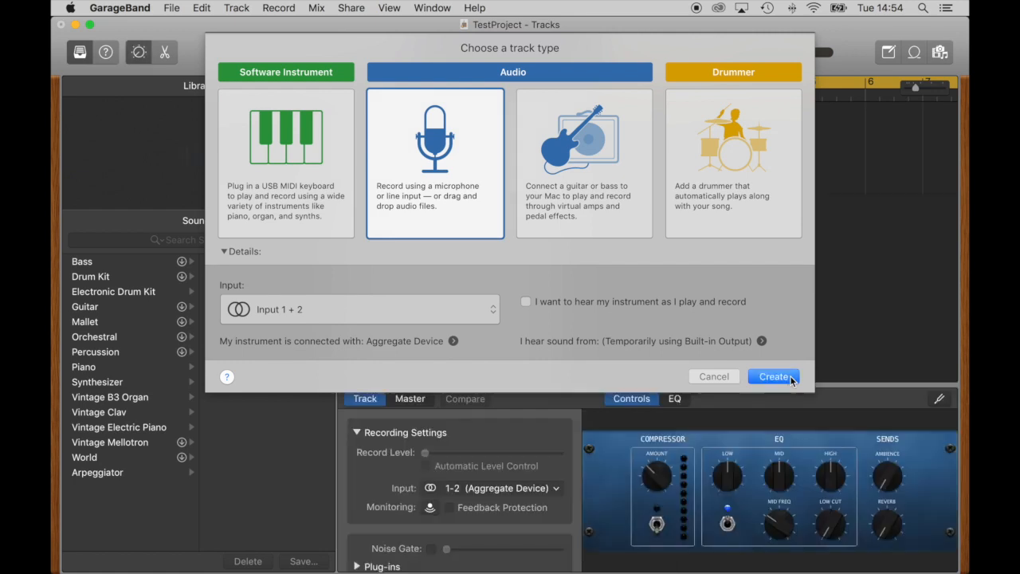
{"action": "left_click", "coordinate": [773, 376]}
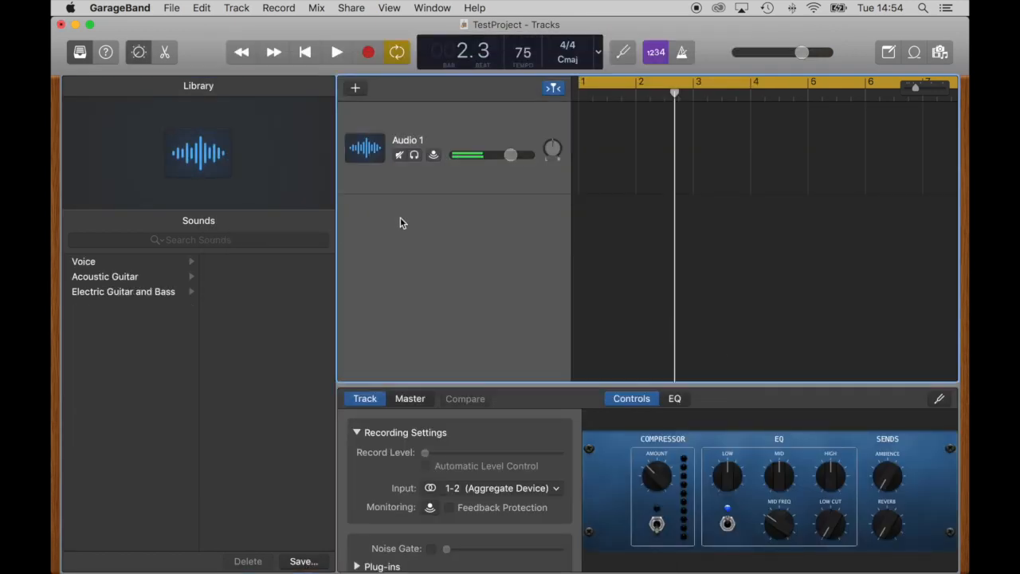
{"action": "left_click", "coordinate": [236, 8]}
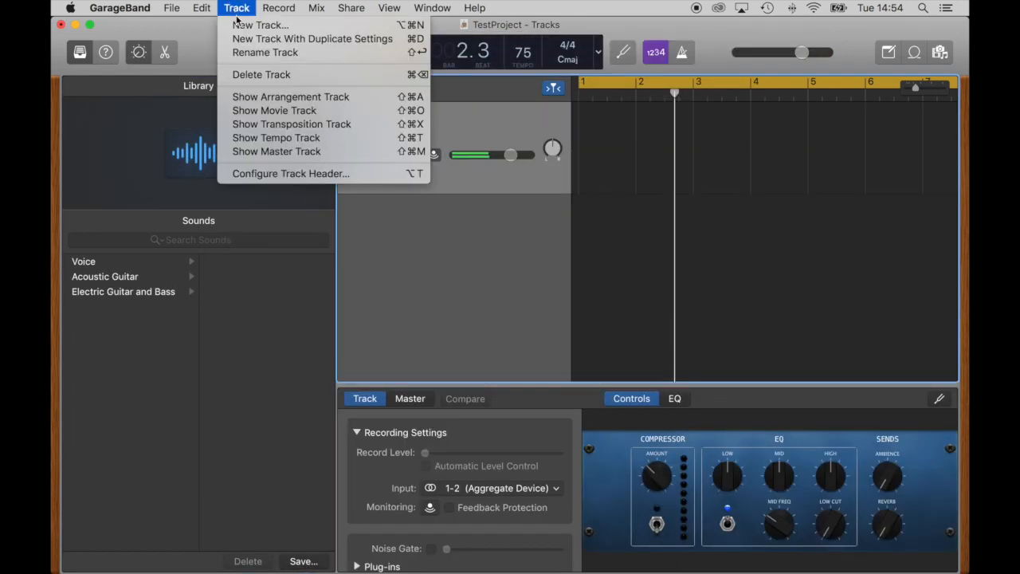
Create a new Audio track, Audio 2, with its input set to Input 3 + 4.
{"action": "left_click", "coordinate": [260, 24]}
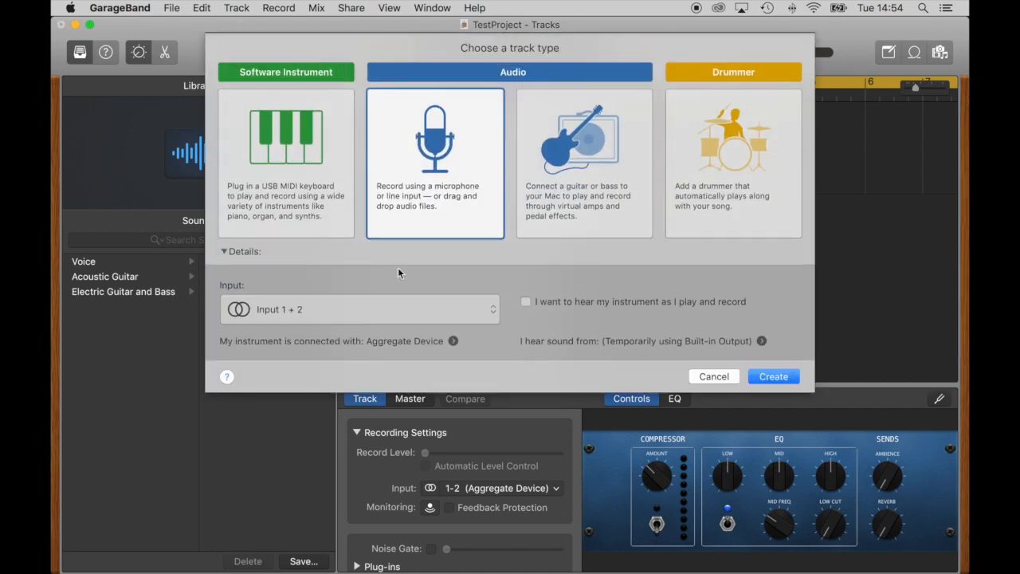
{"action": "mouse_move", "coordinate": [390, 315]}
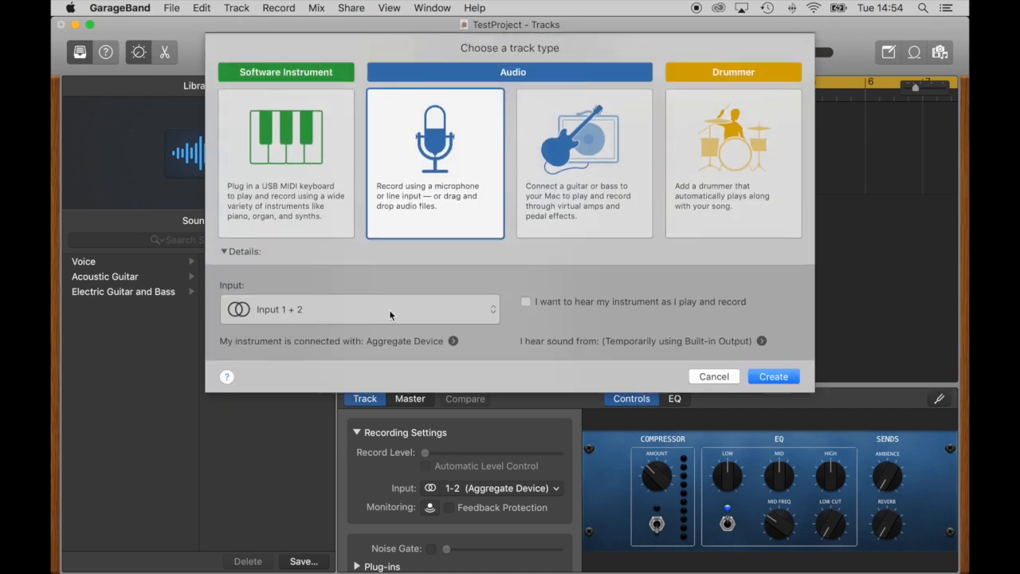
{"action": "left_click", "coordinate": [360, 309]}
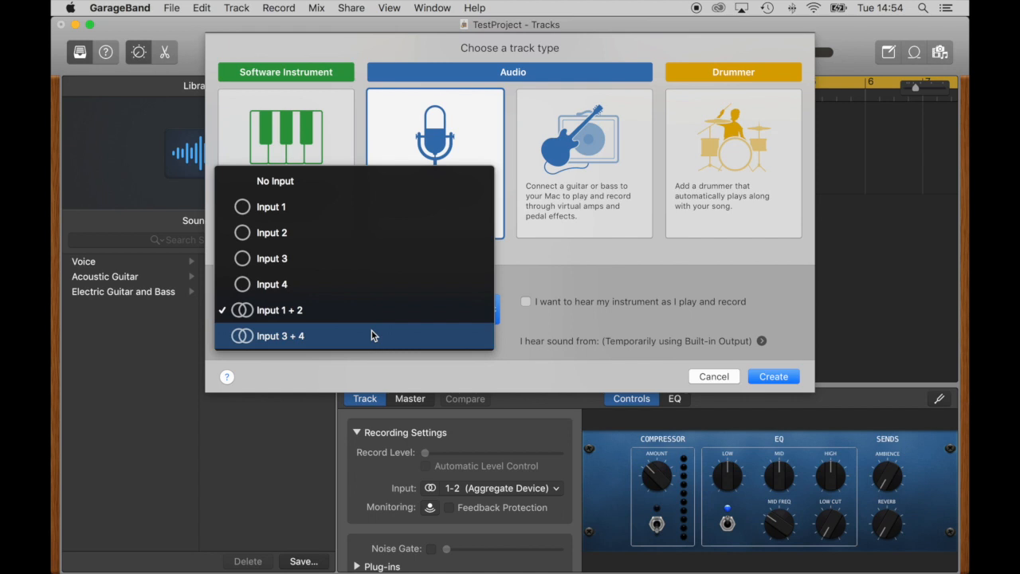
{"action": "left_click", "coordinate": [280, 336]}
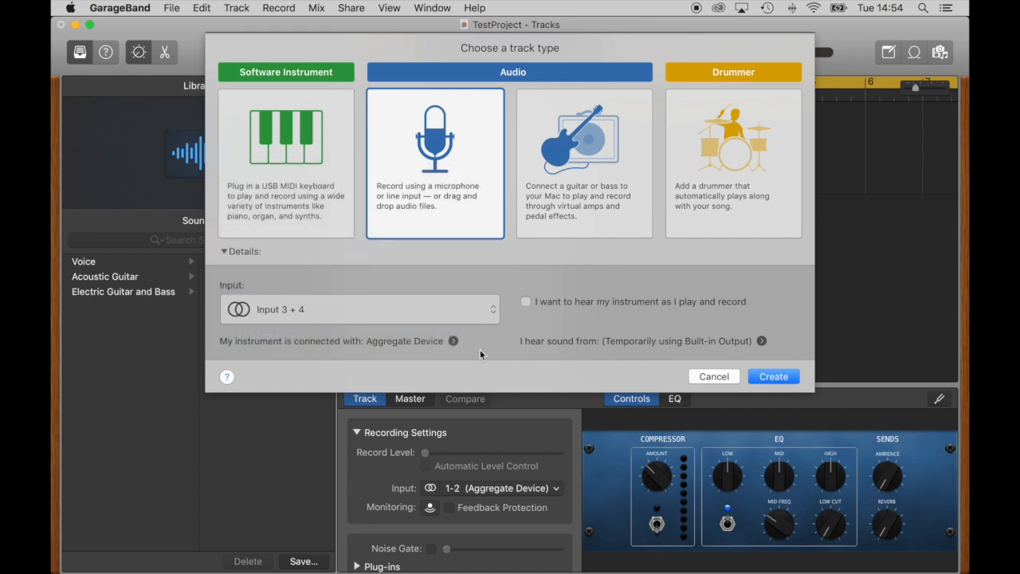
{"action": "left_click", "coordinate": [772, 376]}
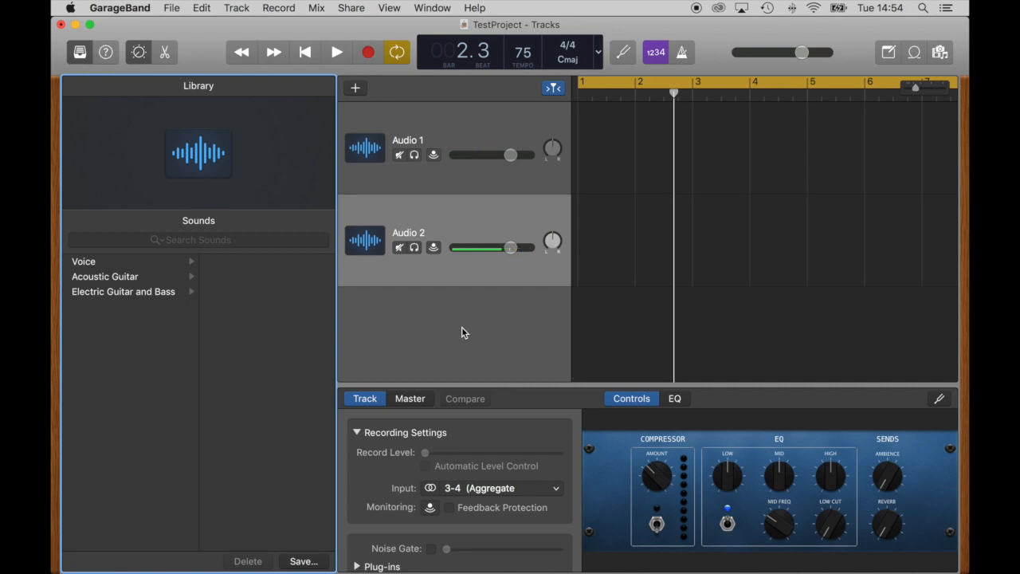
{"action": "mouse_move", "coordinate": [443, 325]}
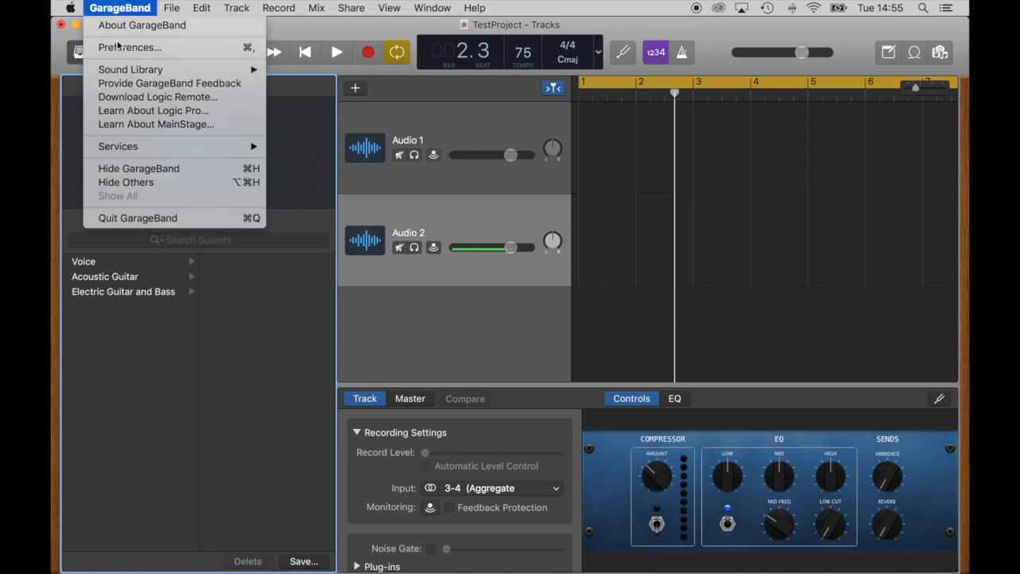
Confirm Aggregate Device is the input device in Audio/MIDI preferences, then close them.
{"action": "left_click", "coordinate": [129, 47]}
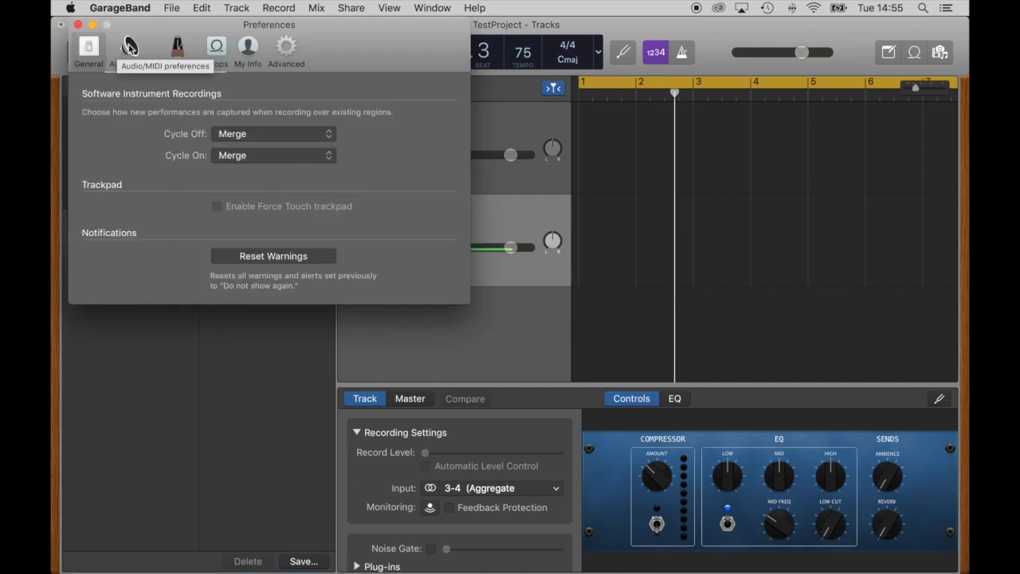
{"action": "left_click", "coordinate": [129, 47]}
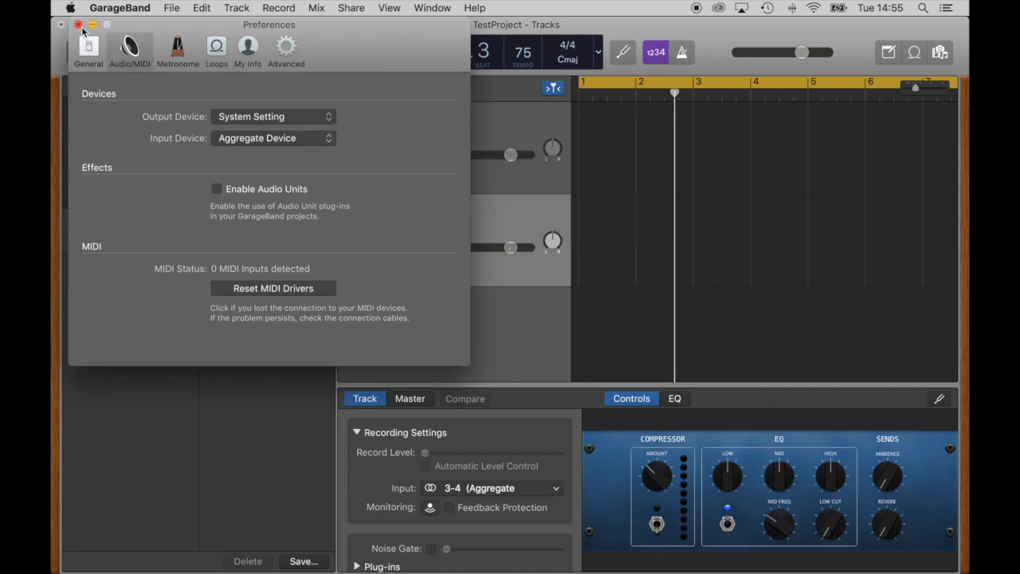
{"action": "left_click", "coordinate": [78, 24]}
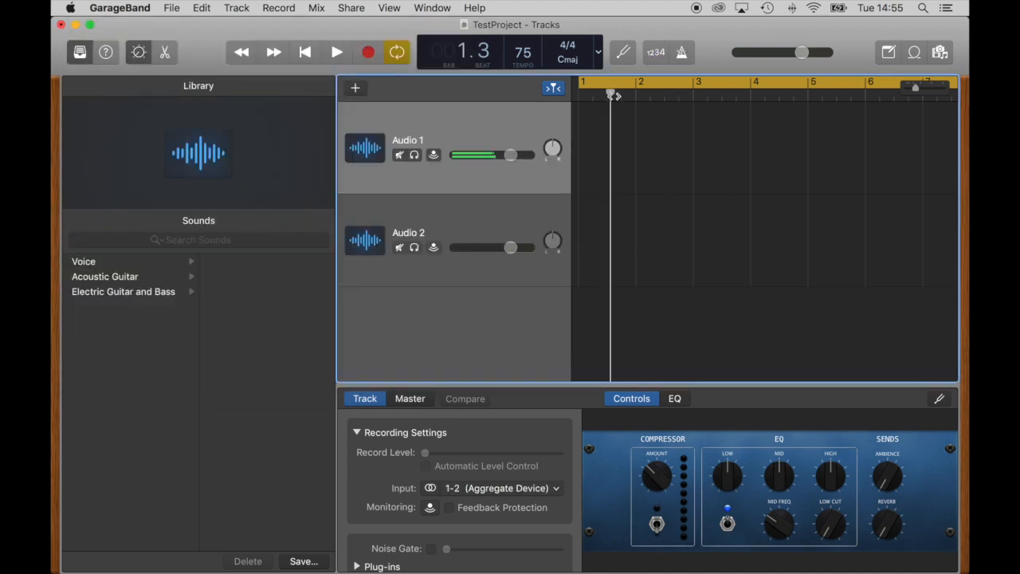
Record and stop a short test take on Audio 1, then on Audio 2.
{"action": "left_click", "coordinate": [305, 52]}
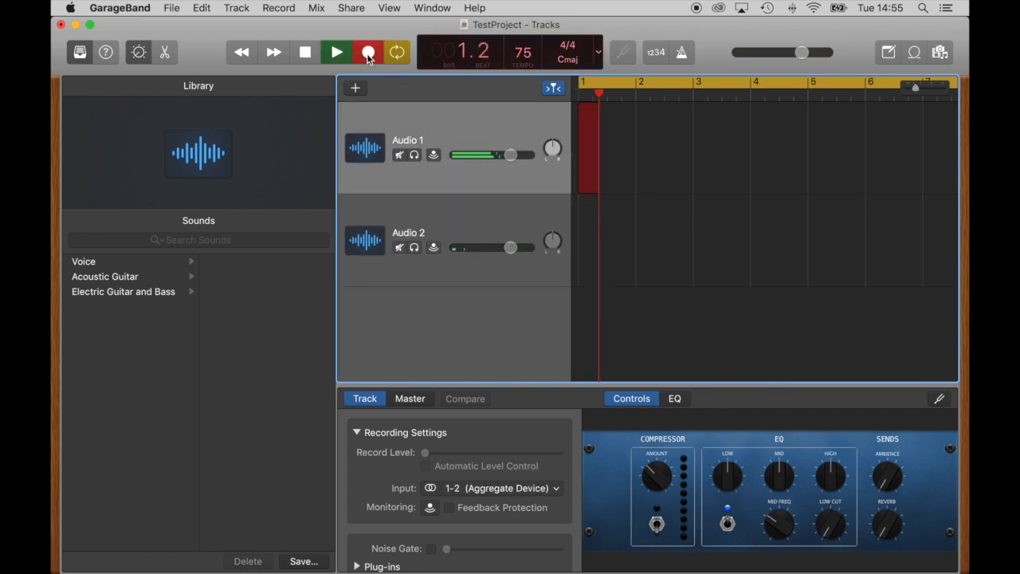
{"action": "left_click", "coordinate": [367, 51]}
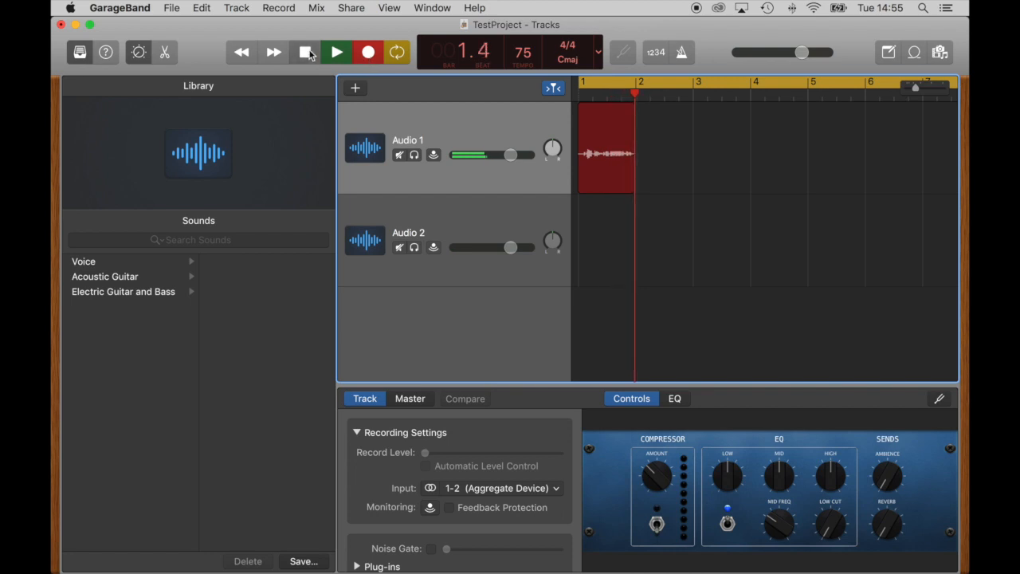
{"action": "left_click", "coordinate": [306, 52]}
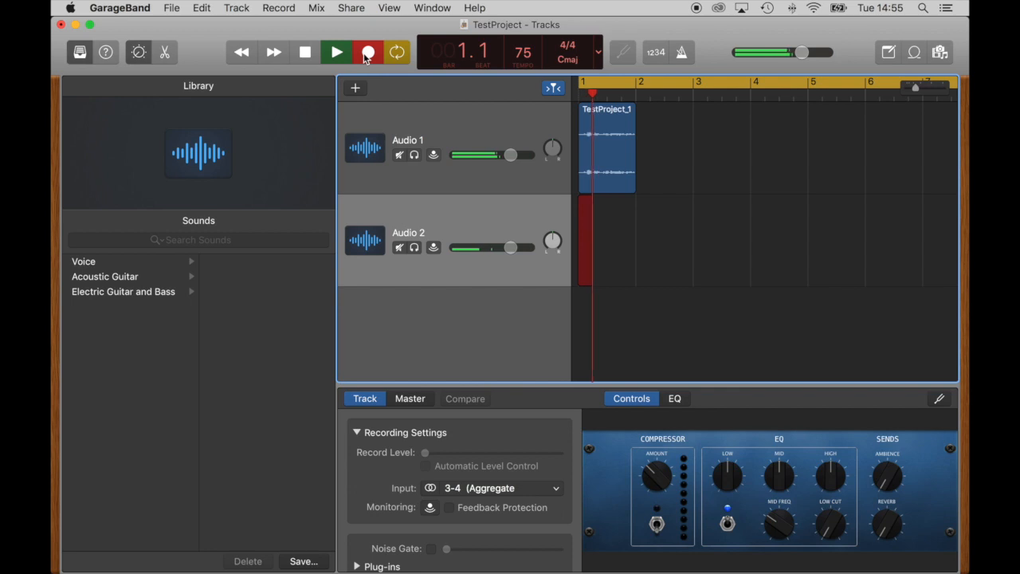
{"action": "left_click", "coordinate": [368, 51]}
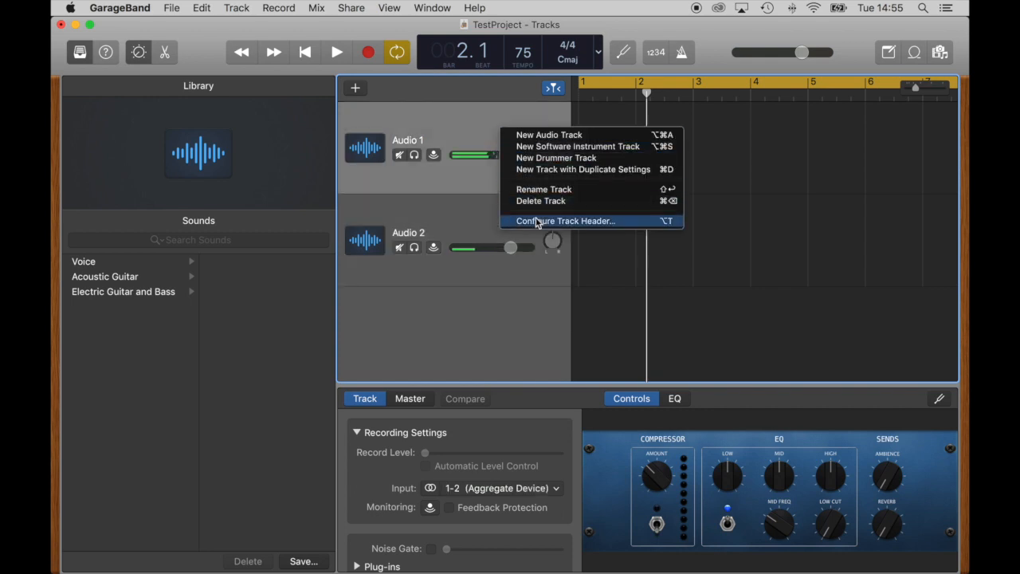
Add Record Enable buttons to the track headers and arm Audio 1.
{"action": "left_click", "coordinate": [566, 221]}
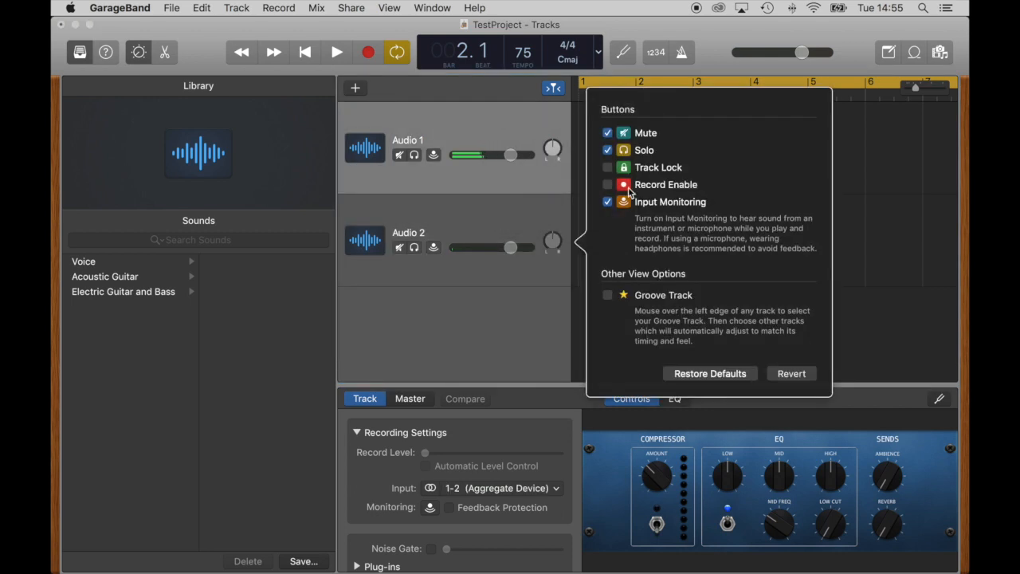
{"action": "left_click", "coordinate": [607, 185]}
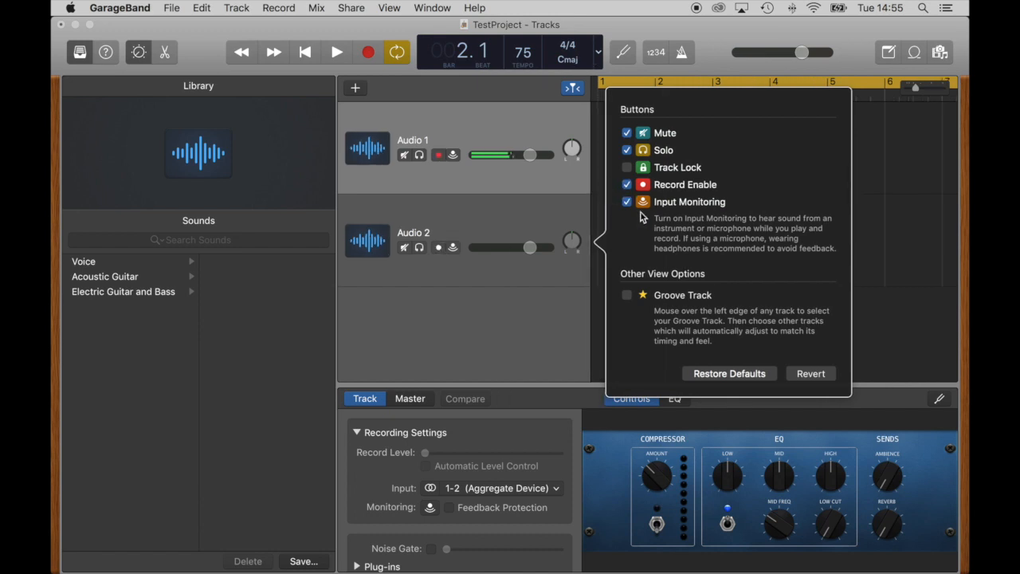
{"action": "mouse_move", "coordinate": [525, 201]}
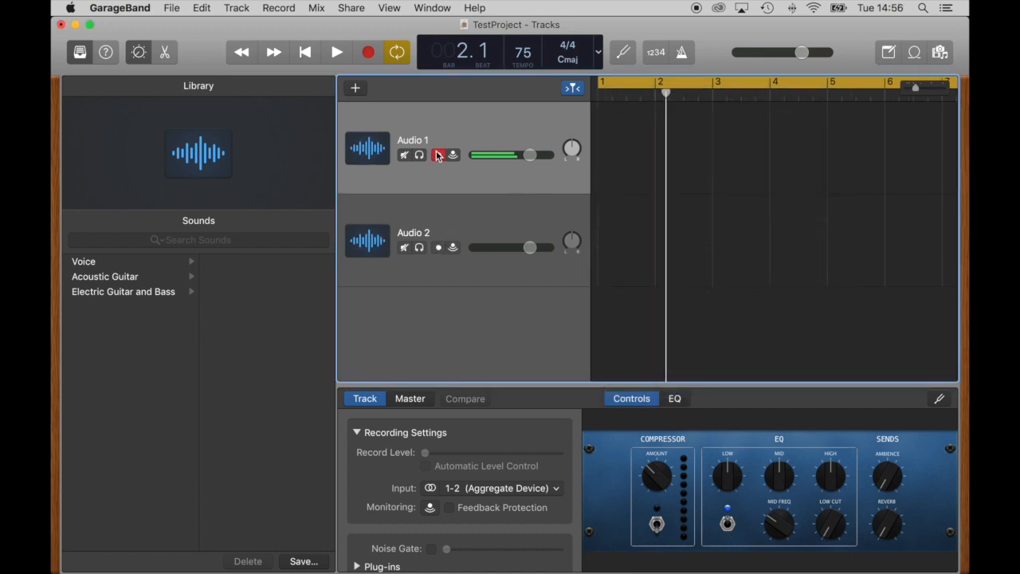
{"action": "left_click", "coordinate": [438, 154]}
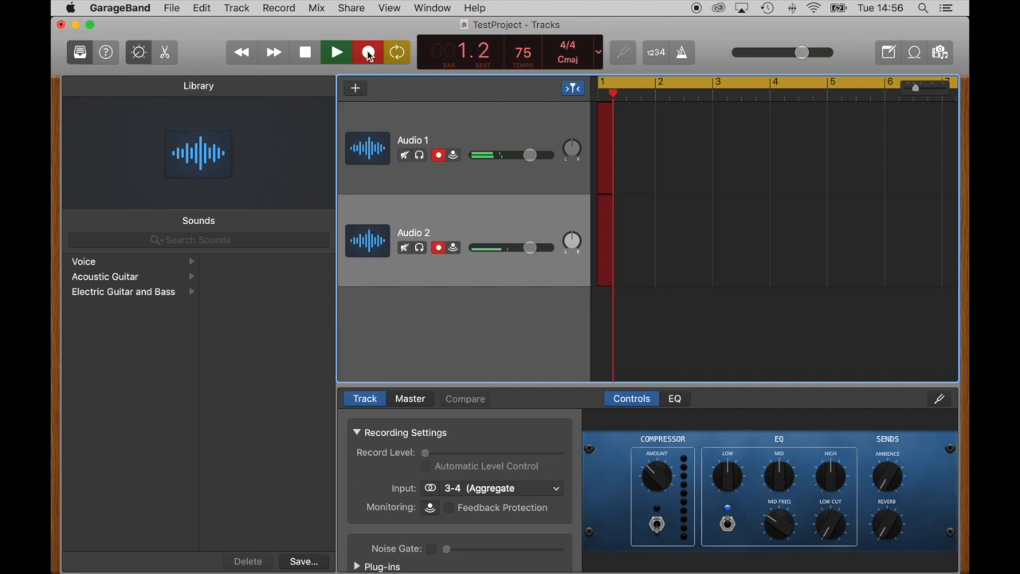
Record and stop a take on both armed tracks, then disarm Audio 1.
{"action": "left_click", "coordinate": [368, 52]}
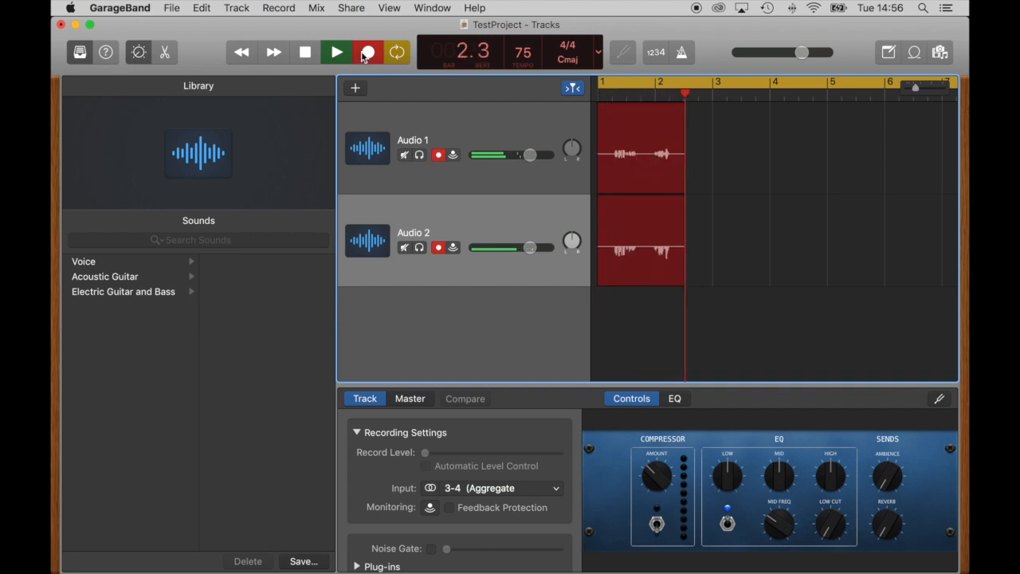
{"action": "left_click", "coordinate": [367, 52]}
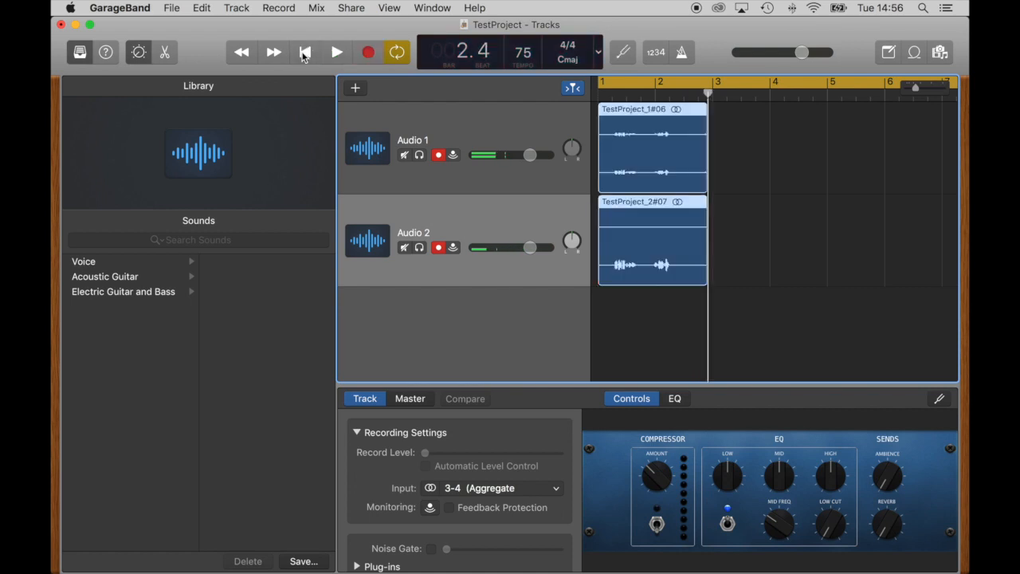
{"action": "left_click", "coordinate": [438, 154]}
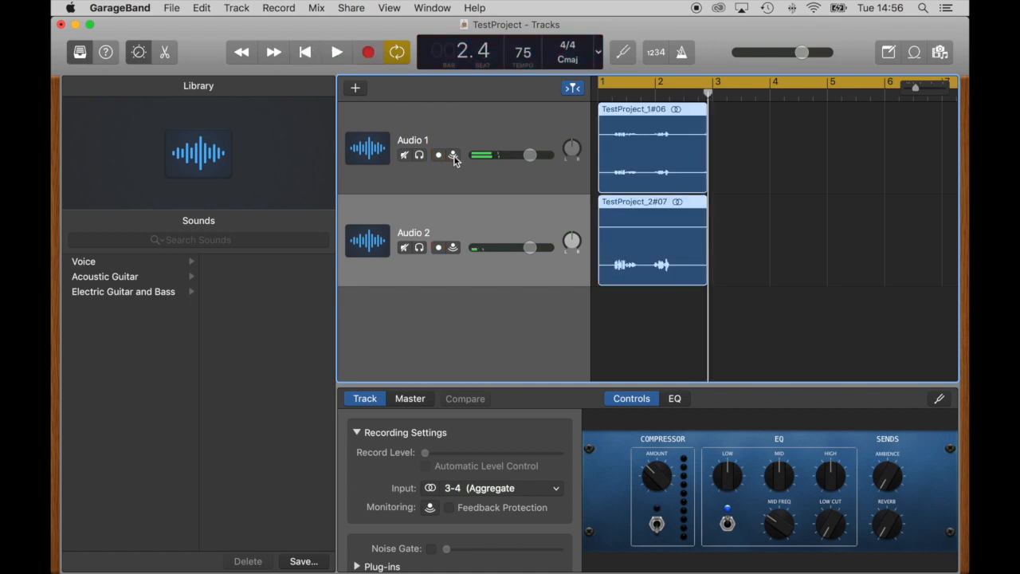
Toggle Audio 1's record-enable and Audio 2's input monitoring, then arm both tracks.
{"action": "left_click", "coordinate": [438, 154]}
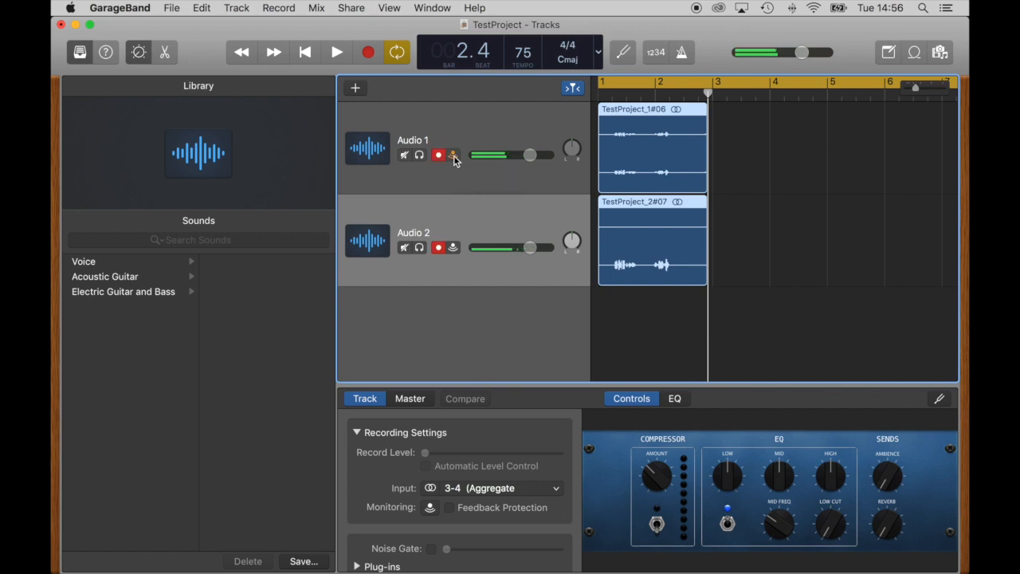
{"action": "left_click", "coordinate": [438, 155]}
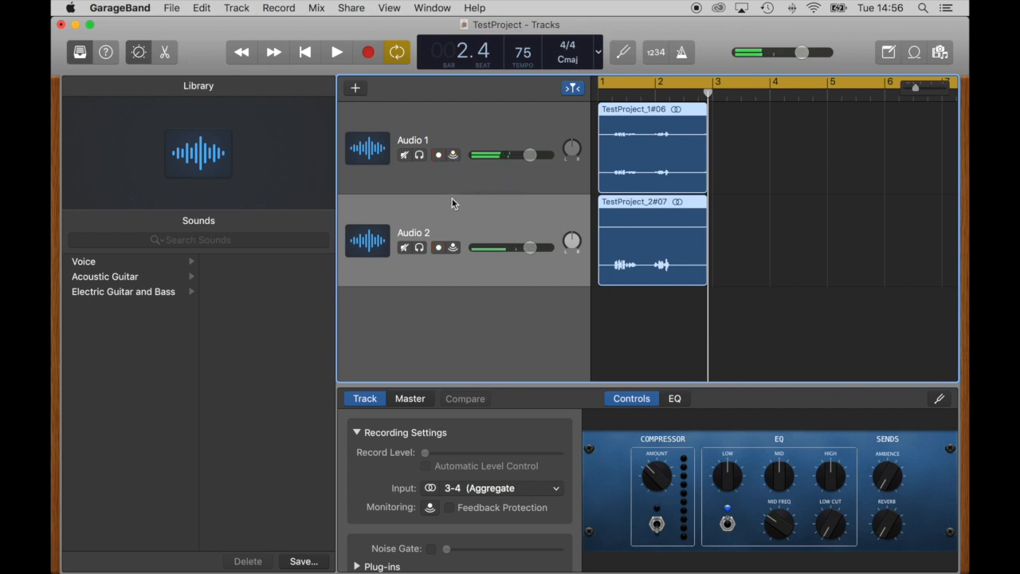
{"action": "left_click", "coordinate": [453, 248]}
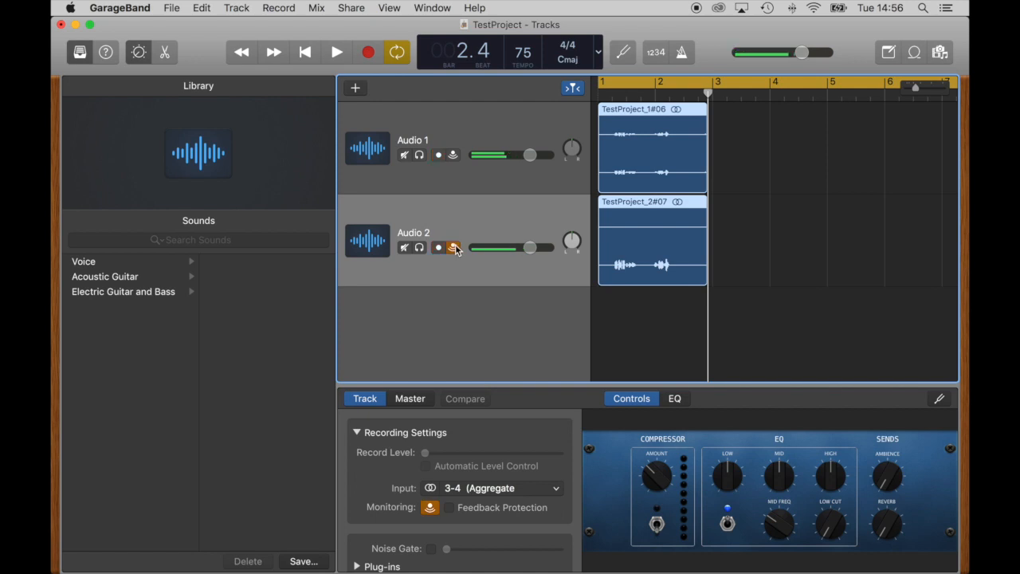
{"action": "left_click", "coordinate": [453, 247]}
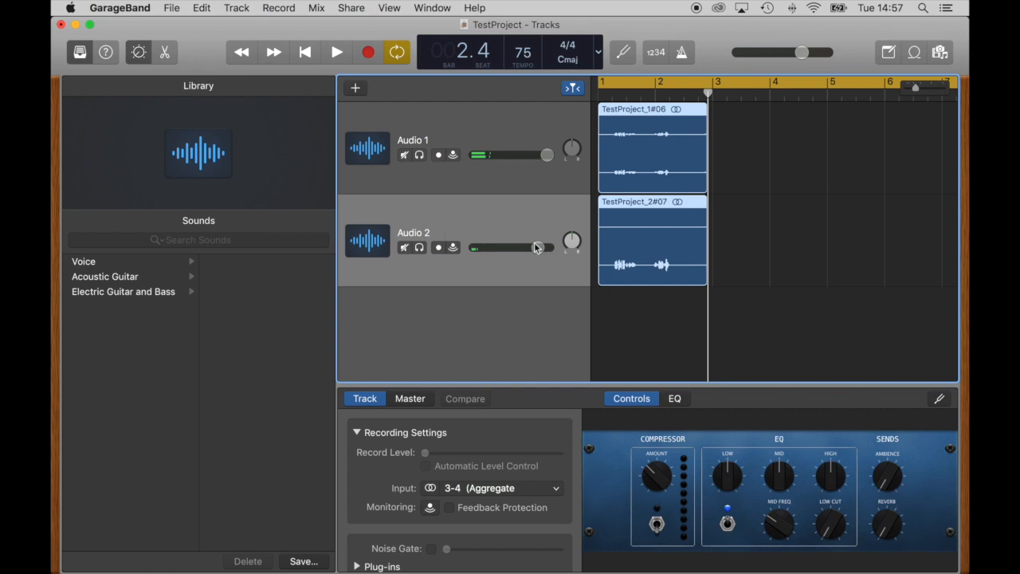
{"action": "left_click", "coordinate": [367, 52]}
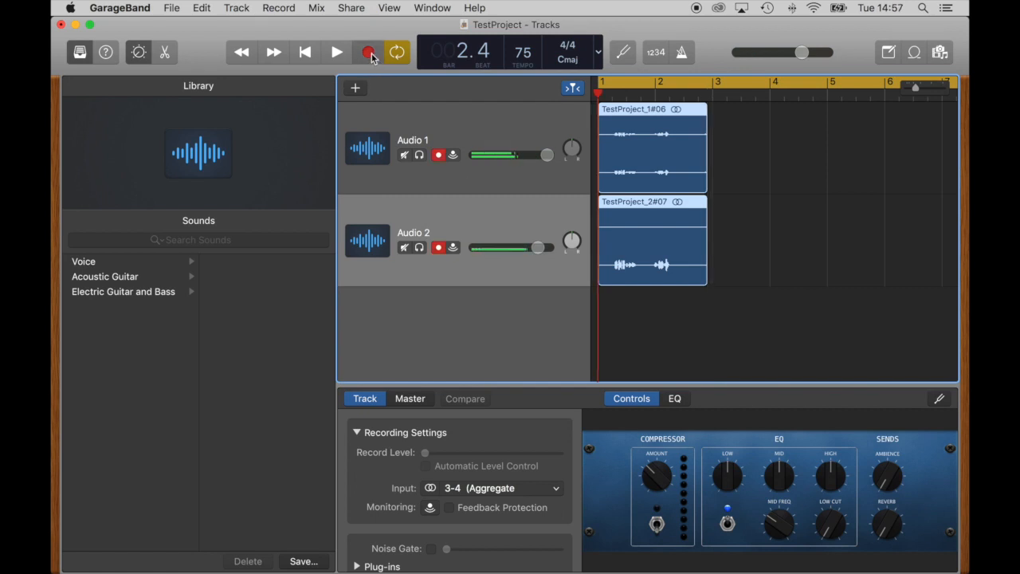
Record and stop a second take on both tracks, then return to the project start.
{"action": "left_click", "coordinate": [368, 52]}
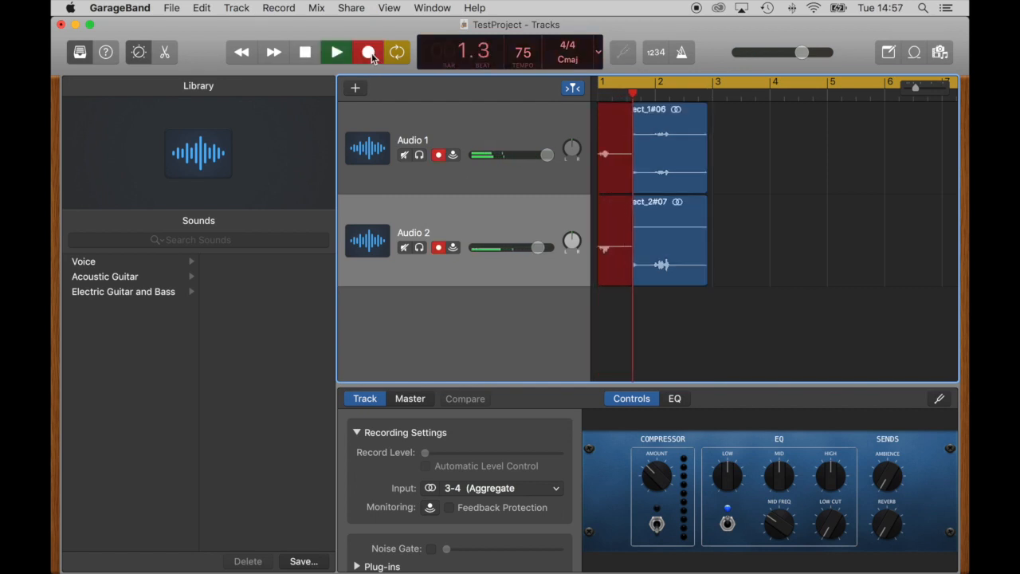
{"action": "left_click", "coordinate": [368, 51]}
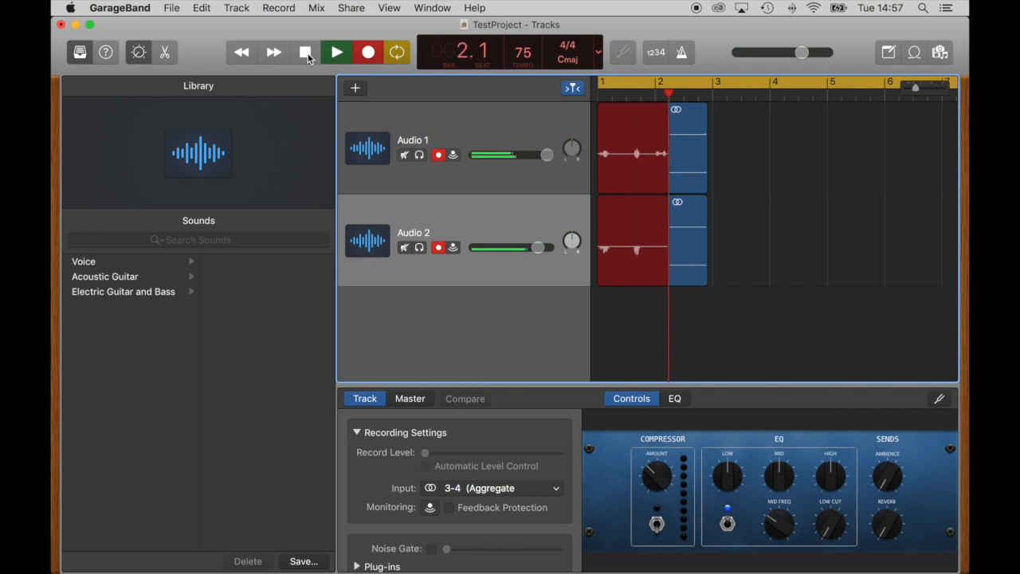
{"action": "left_click", "coordinate": [306, 52]}
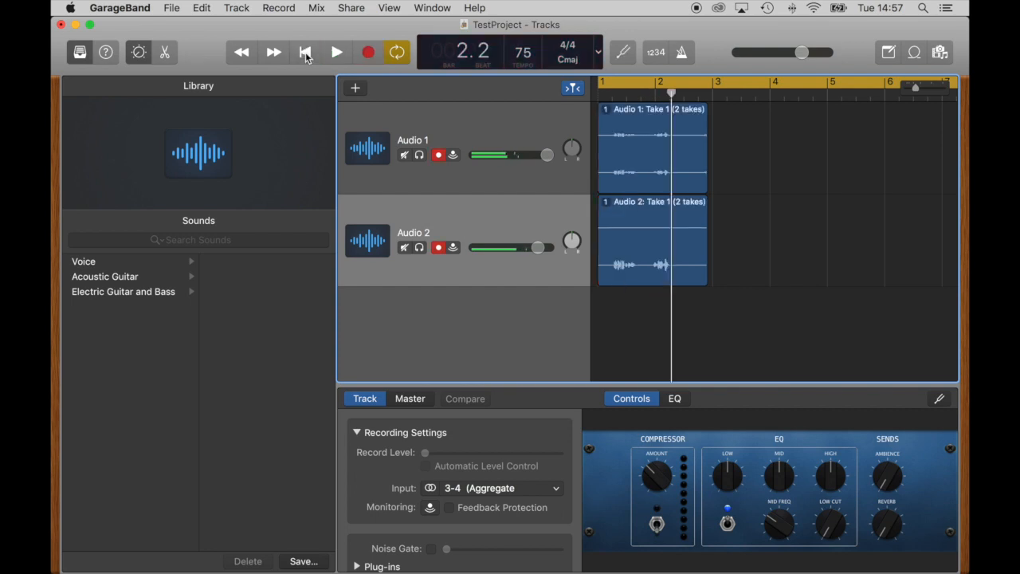